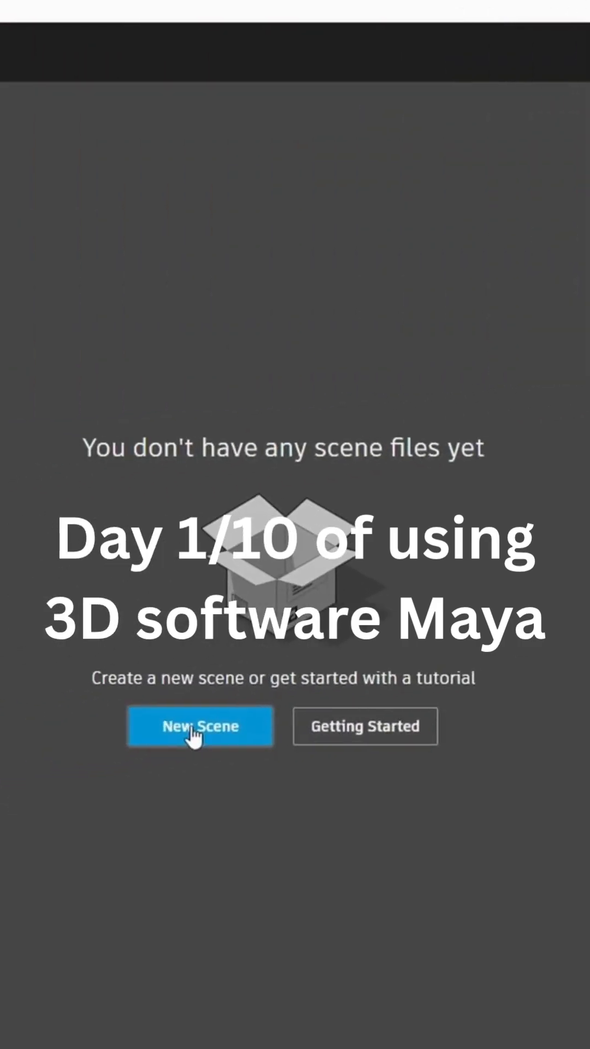
- Start a new empty scene from the Maya start screen
{"action": "left_click", "coordinate": [199, 726]}
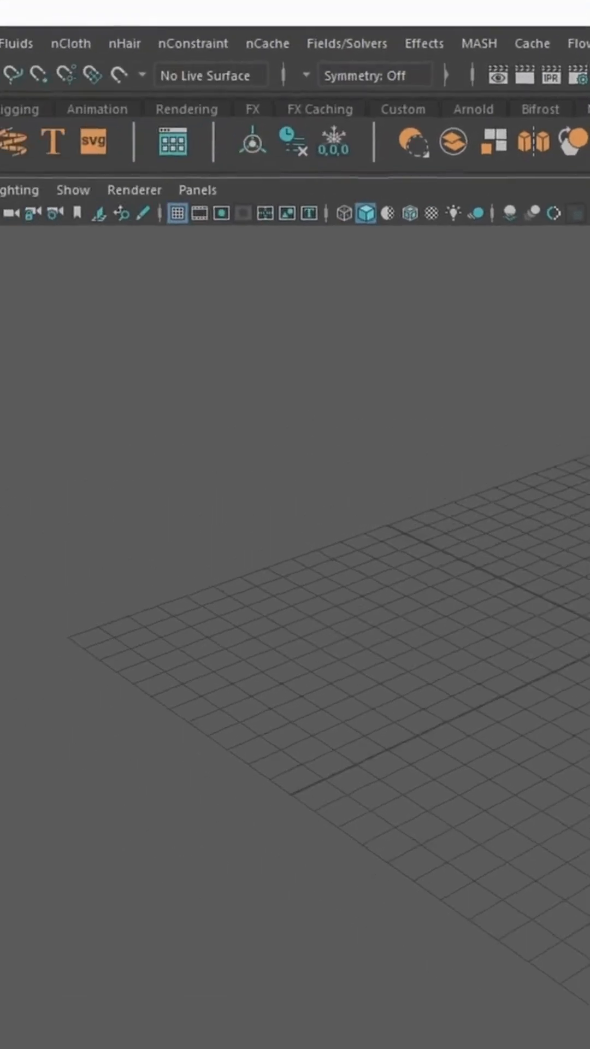
- Create a new project named DomainCubeStudios via the Project Window and accept it
{"action": "left_click", "coordinate": [49, 44]}
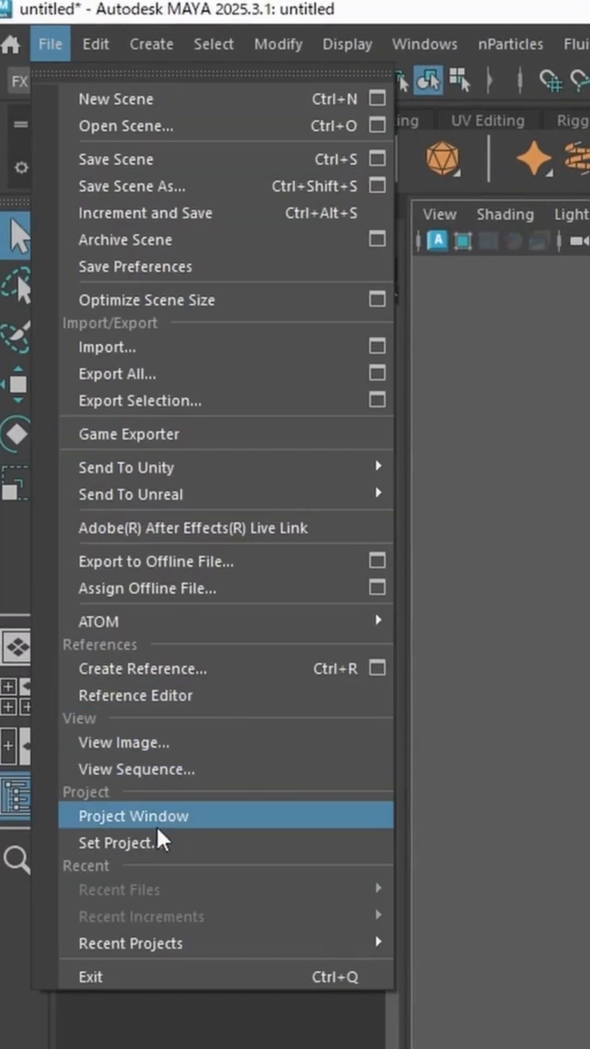
{"action": "left_click", "coordinate": [133, 816]}
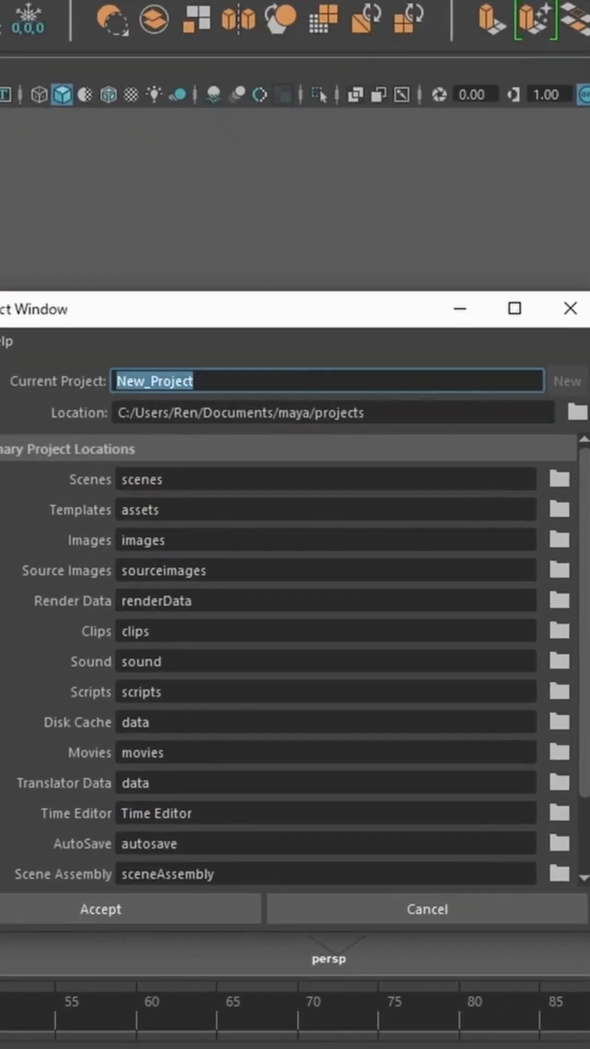
{"action": "type", "text": "Domain"}
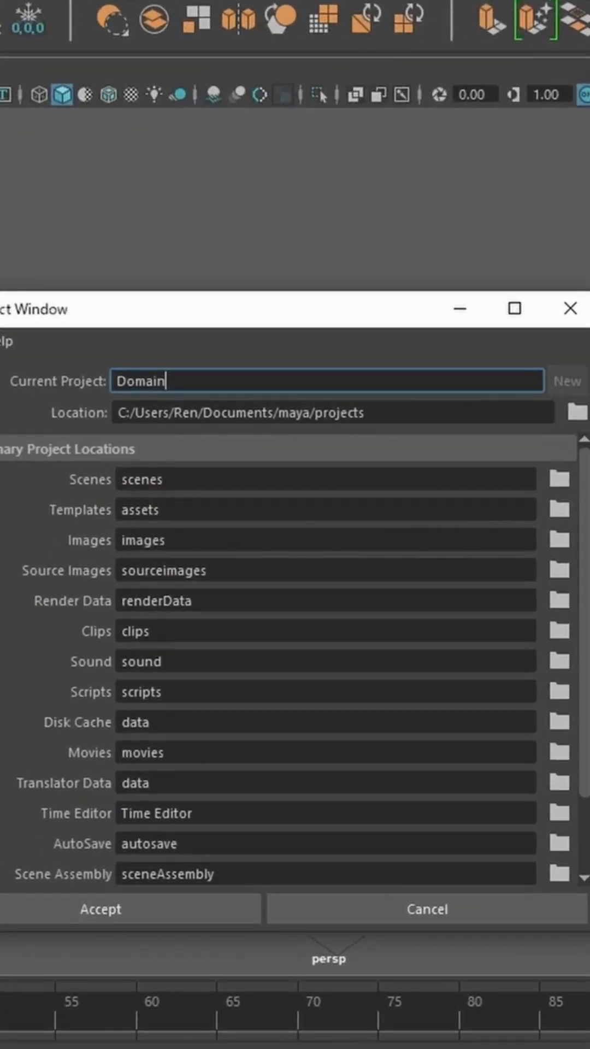
{"action": "type", "text": "CubeStudios"}
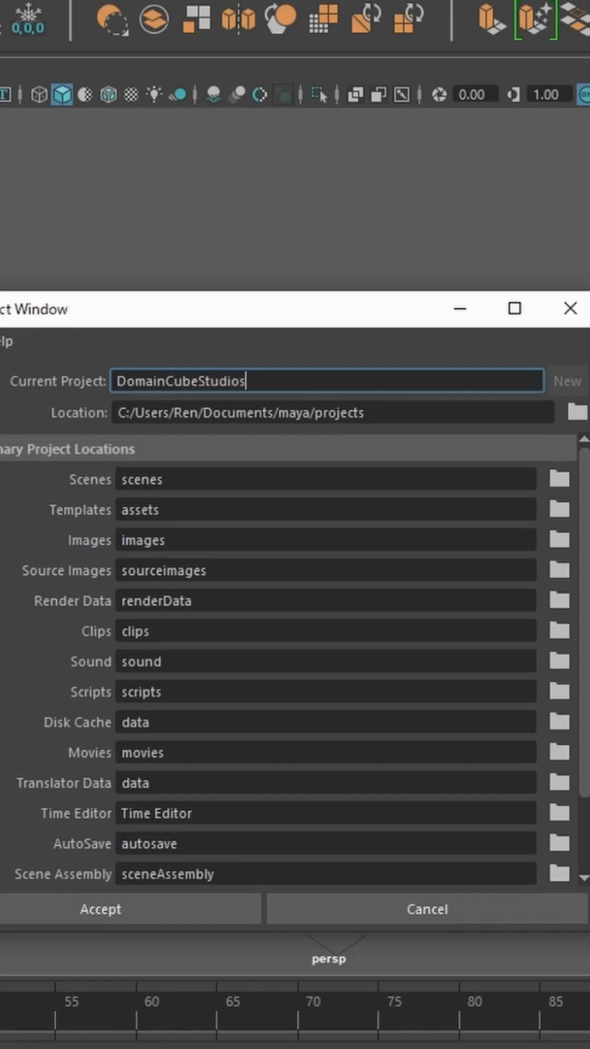
{"action": "mouse_move", "coordinate": [131, 831]}
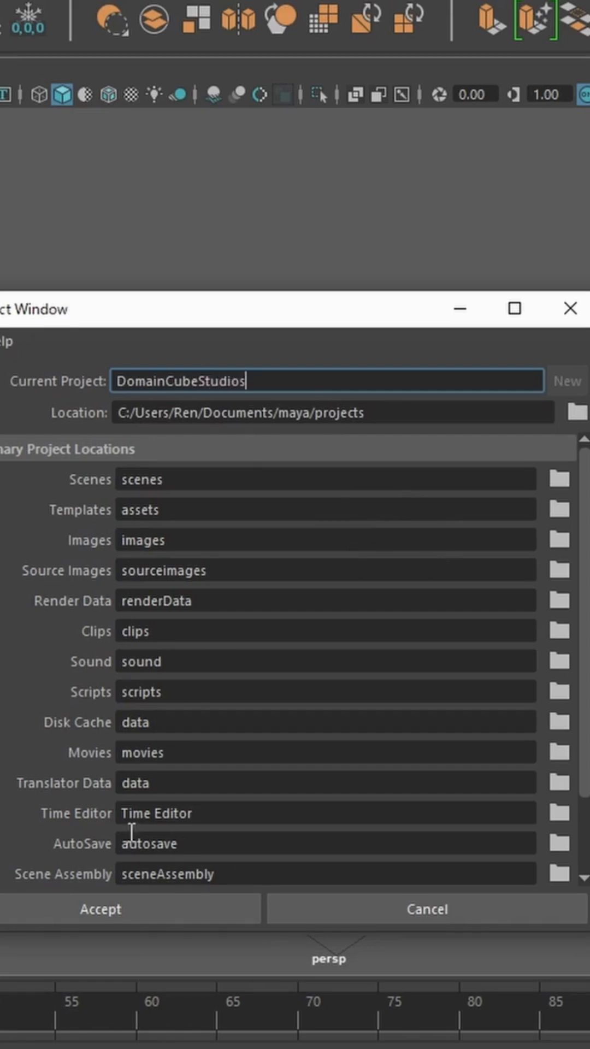
{"action": "left_click", "coordinate": [99, 908]}
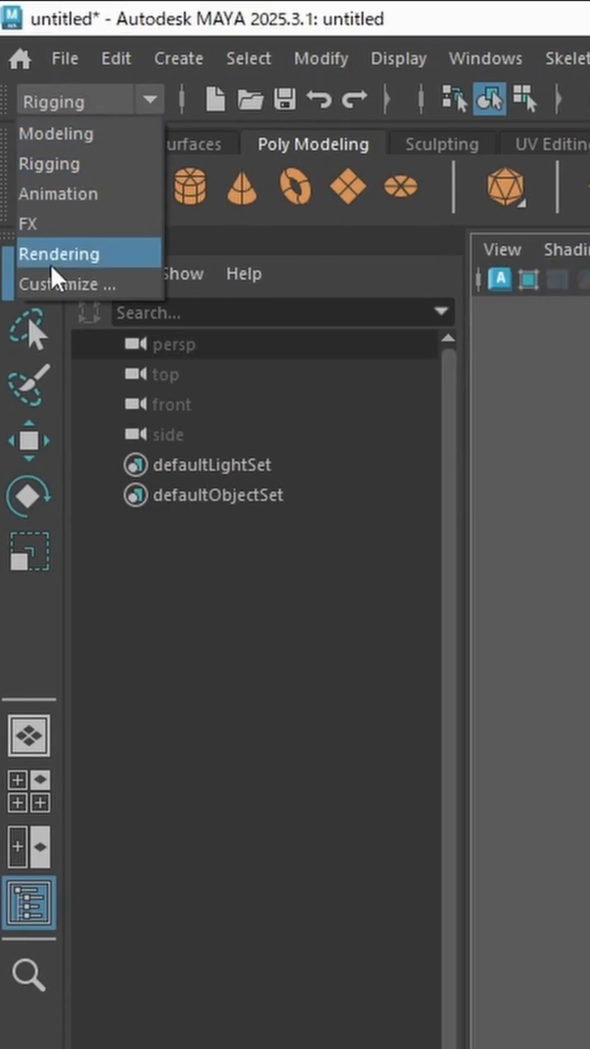
- Switch the main menu set to FX
{"action": "left_click", "coordinate": [60, 253]}
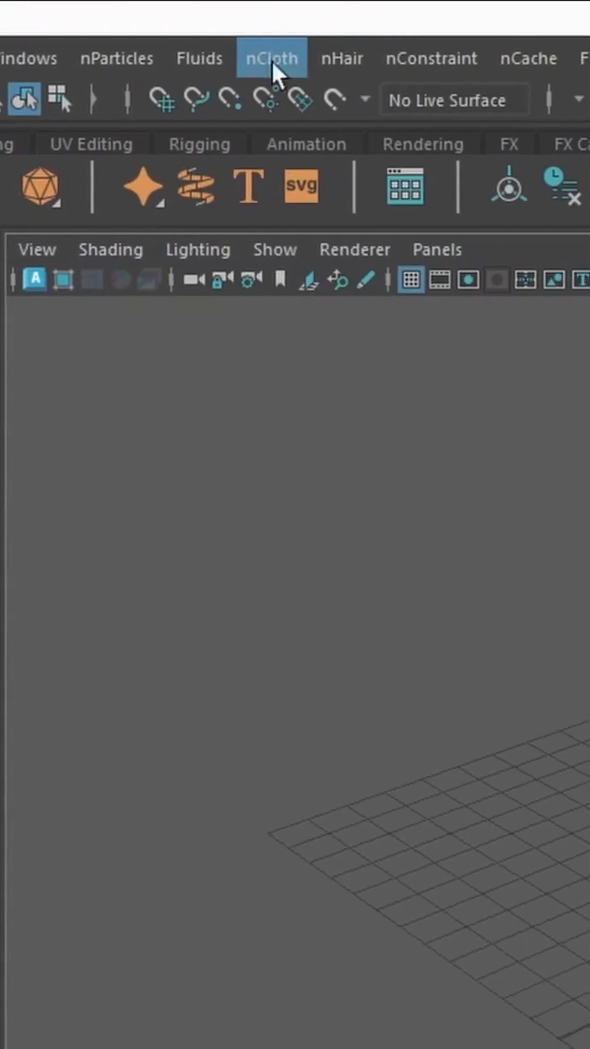
{"action": "mouse_move", "coordinate": [261, 76]}
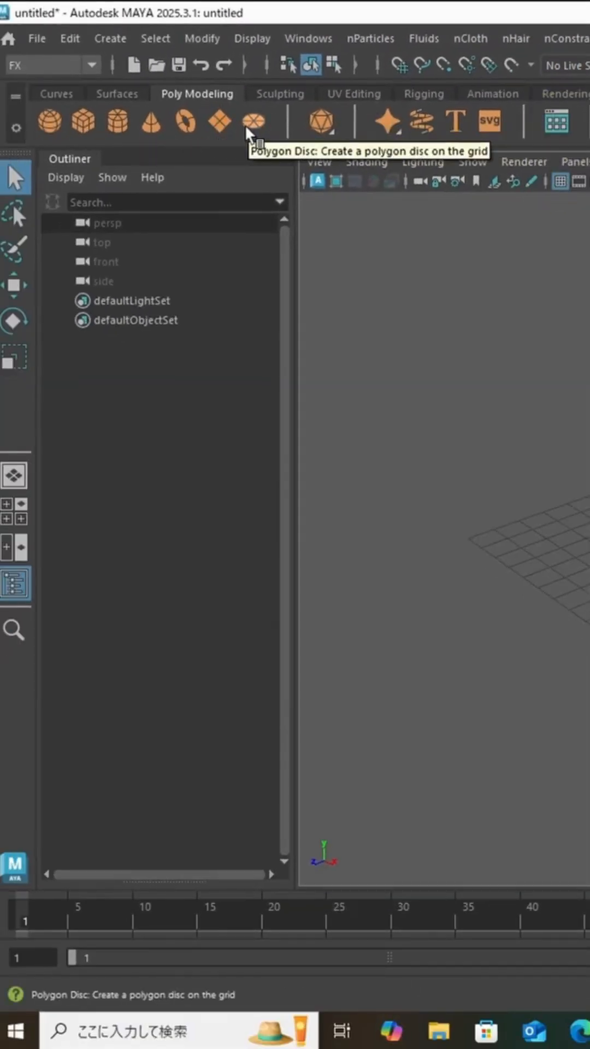
{"action": "mouse_move", "coordinate": [265, 138]}
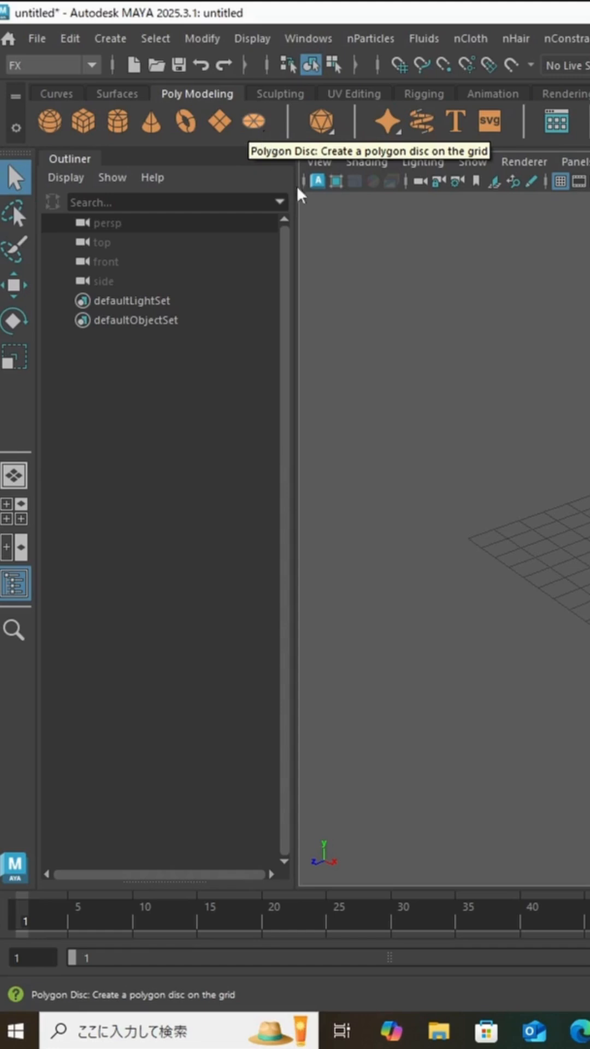
{"action": "mouse_move", "coordinate": [335, 101]}
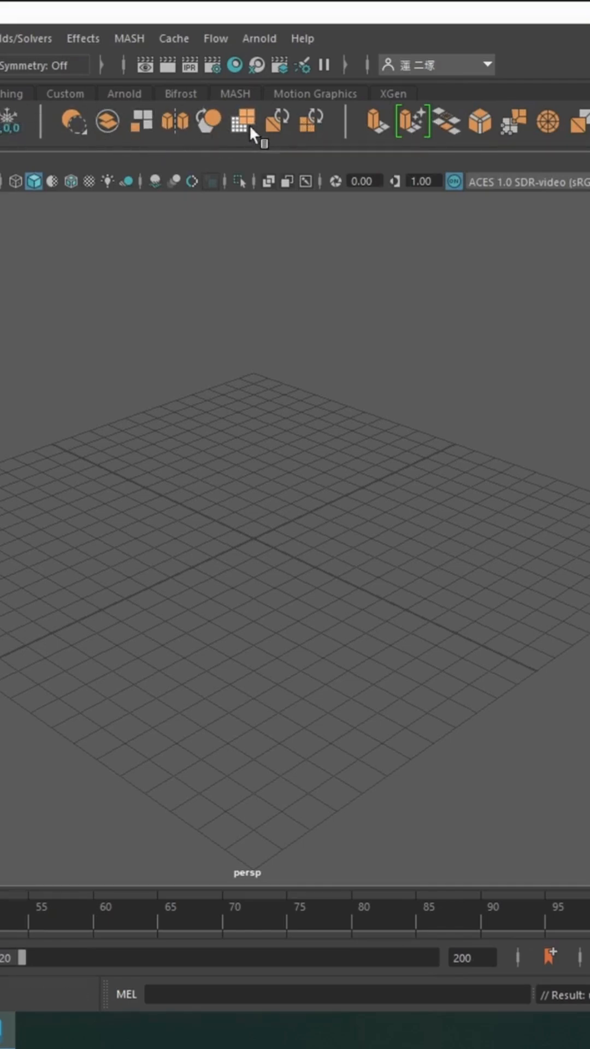
{"action": "mouse_move", "coordinate": [240, 123]}
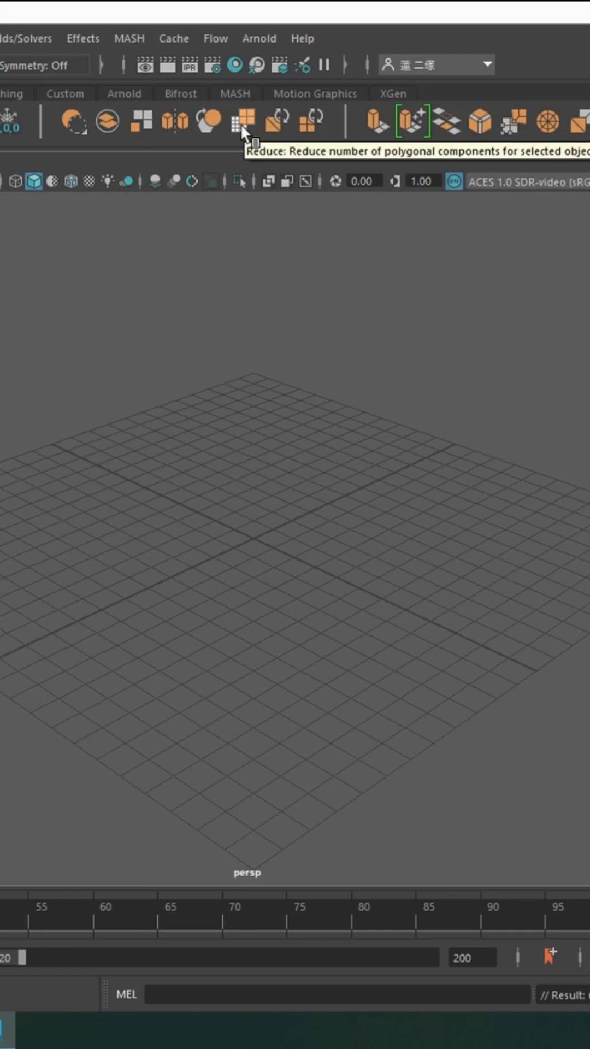
{"action": "mouse_move", "coordinate": [252, 137]}
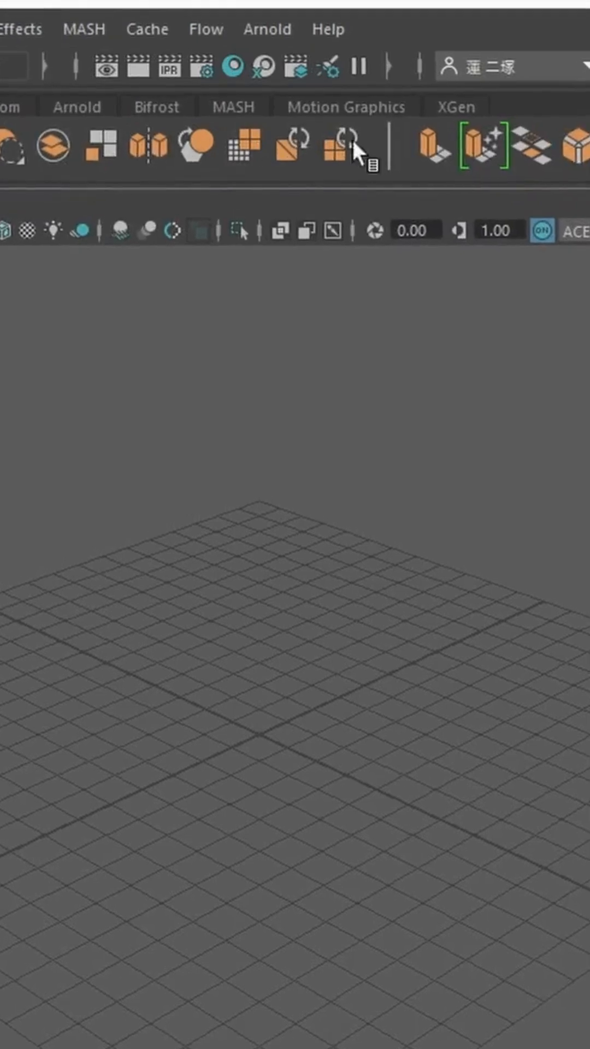
{"action": "mouse_move", "coordinate": [151, 147]}
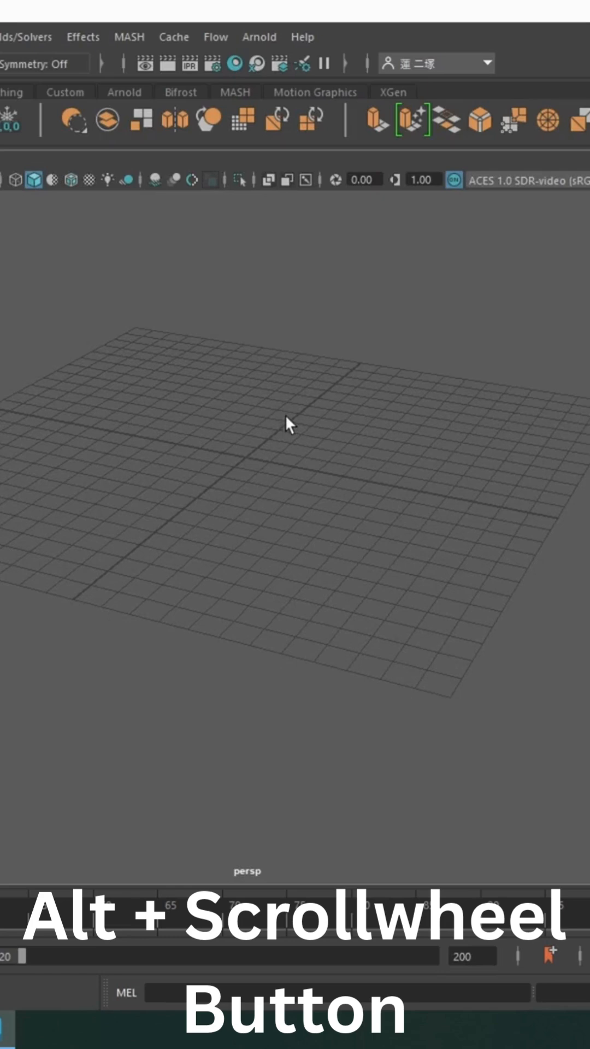
- Adjust the perspective view over the ground grid
{"action": "scroll", "scroll_direction": "down", "scroll_amount": 3}
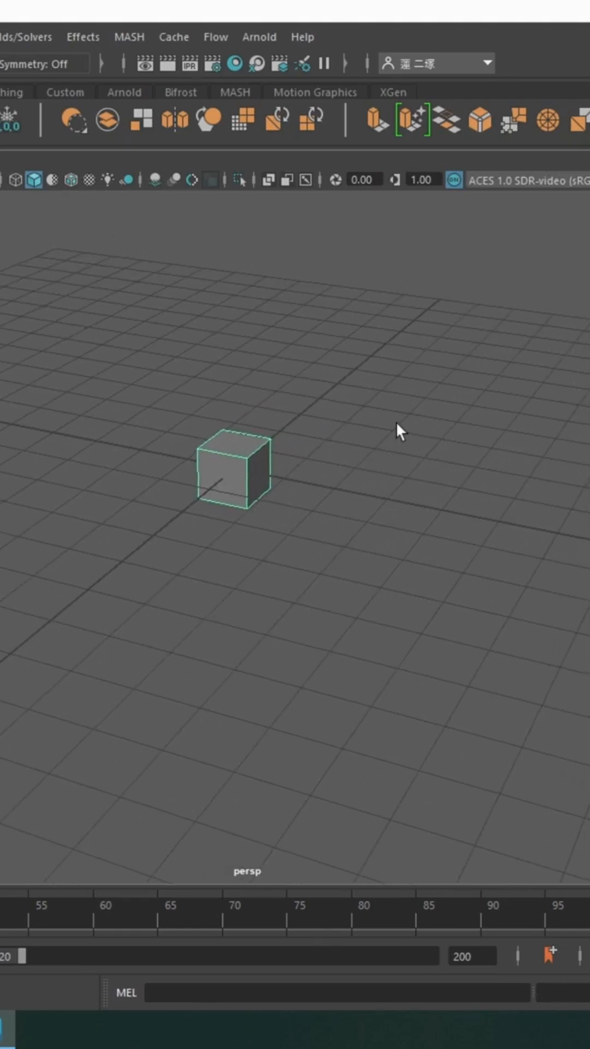
- Frame the selected polygon cube so it fills the perspective view
{"action": "key", "text": "f"}
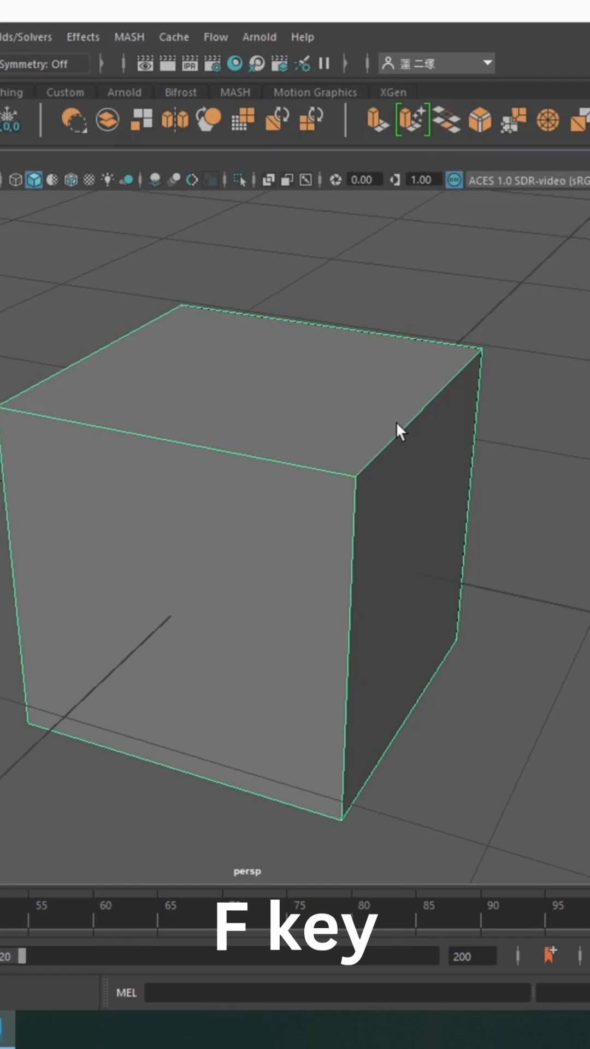